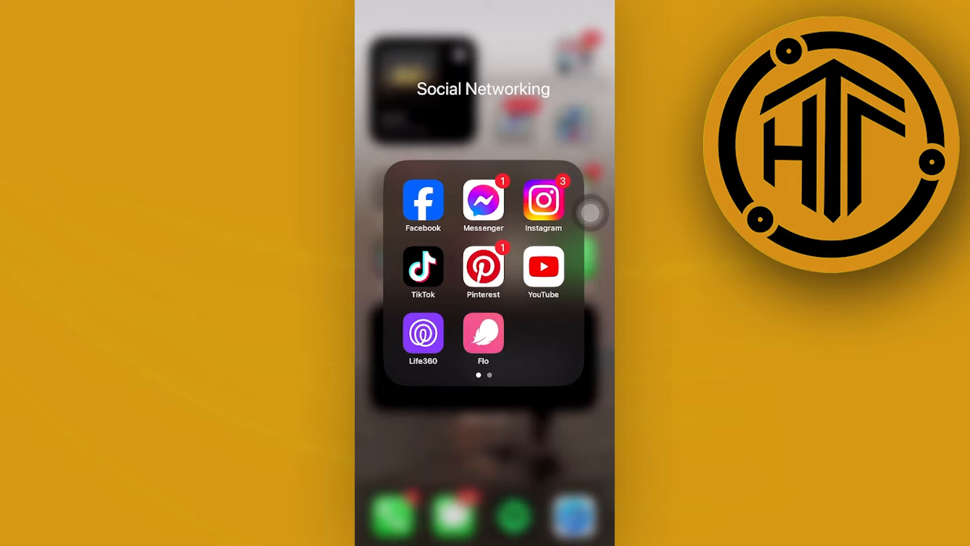
Step: Launch Messenger from the Social Networking folder on the Home Screen
left_click(483, 202)
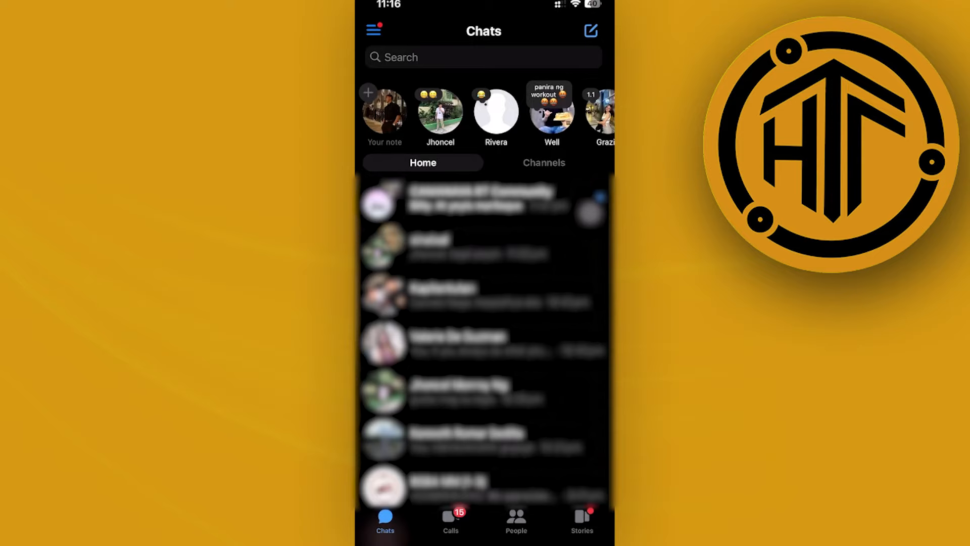
Step: Search for 'How' and open the How To Tutorials conversation's details
type("Vm")
left_click(484, 57)
type("How")
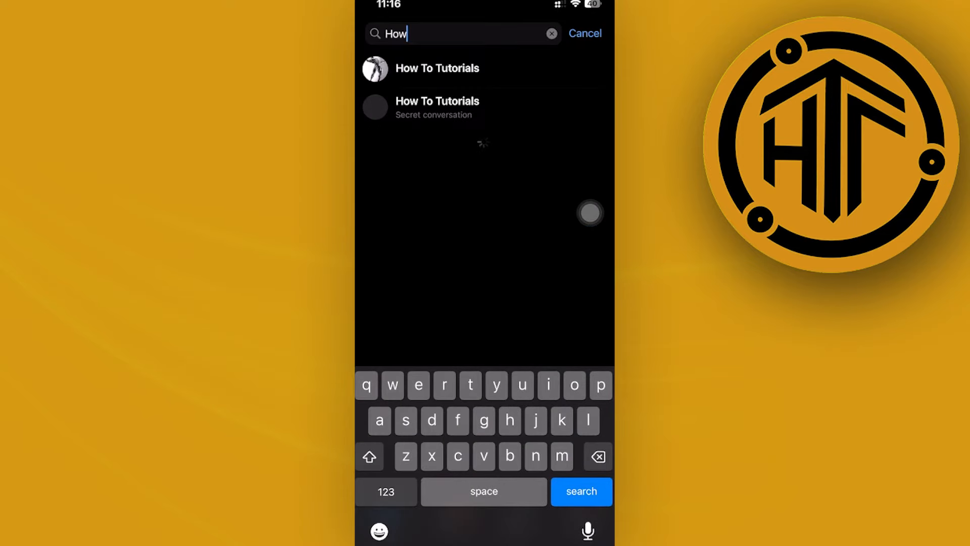
left_click(437, 68)
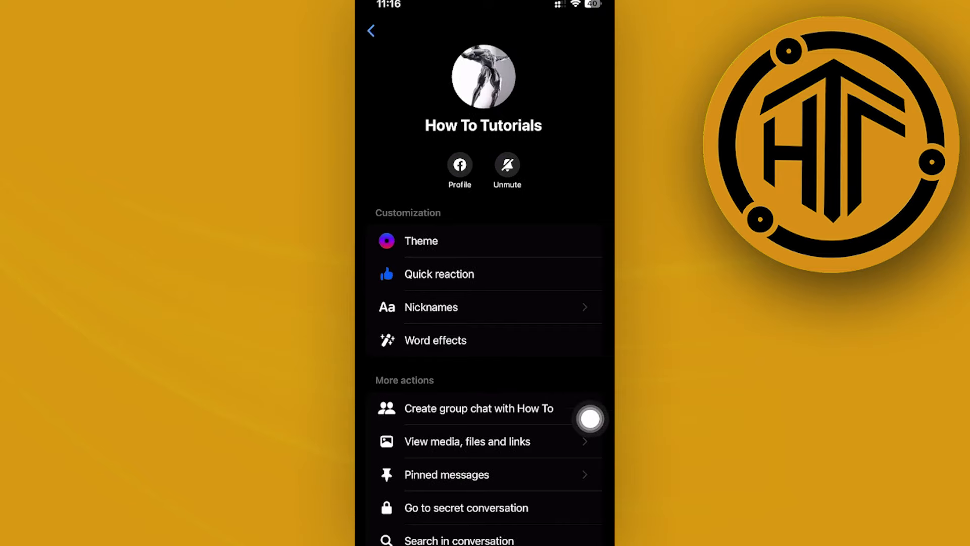
Step: Scroll the How To Tutorials details page down to Privacy & support, showing Restrict and Block
scroll("down", 3)
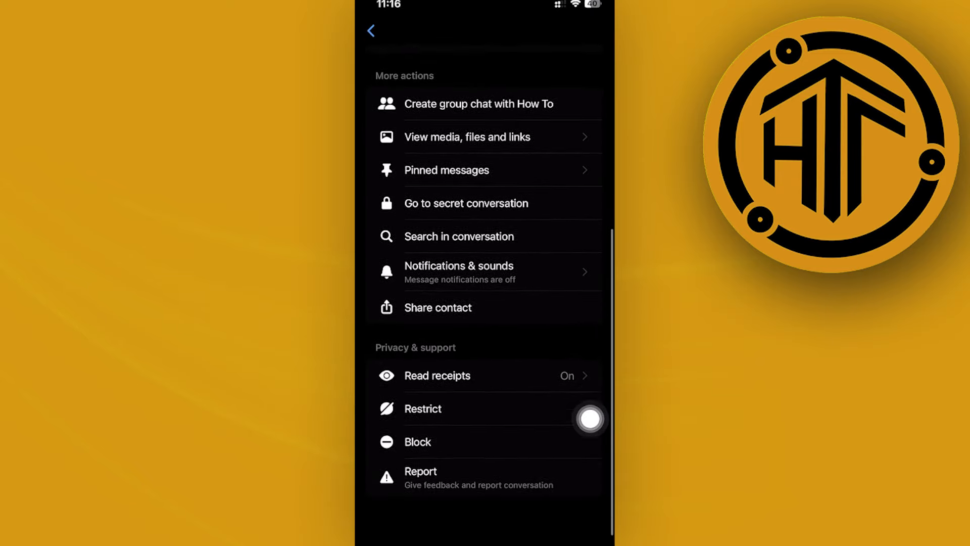
scroll("down", 3)
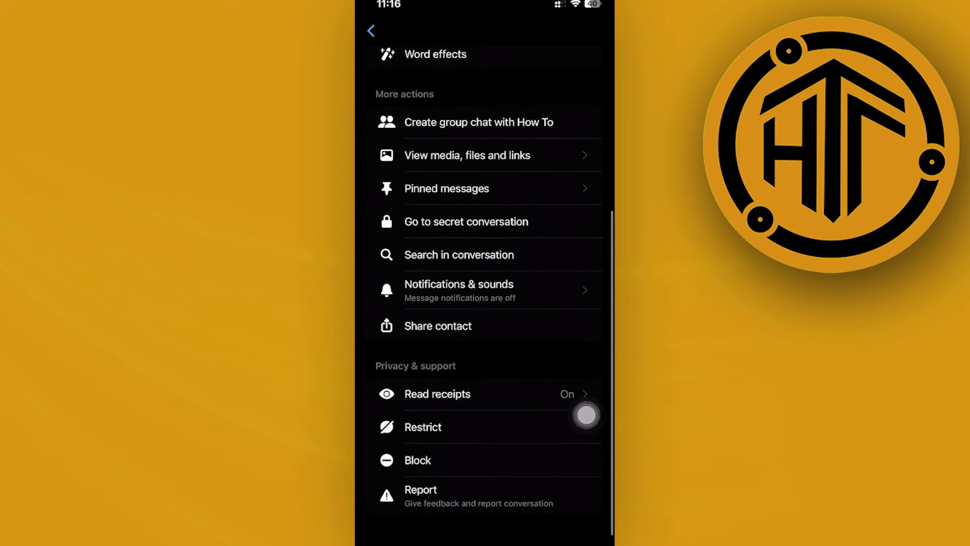
Step: Open Read receipts under Privacy & support, with Show read receipts switched on
left_click(438, 394)
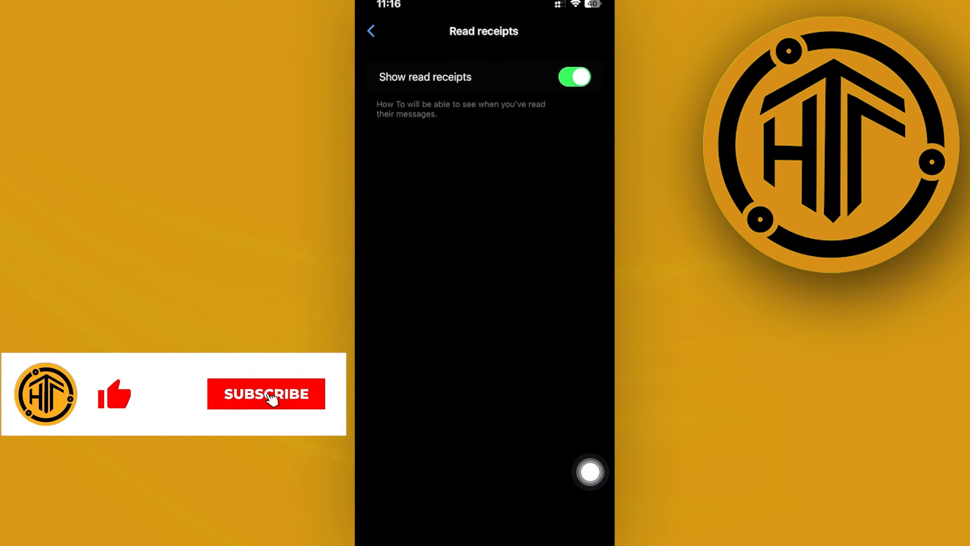
left_click(268, 395)
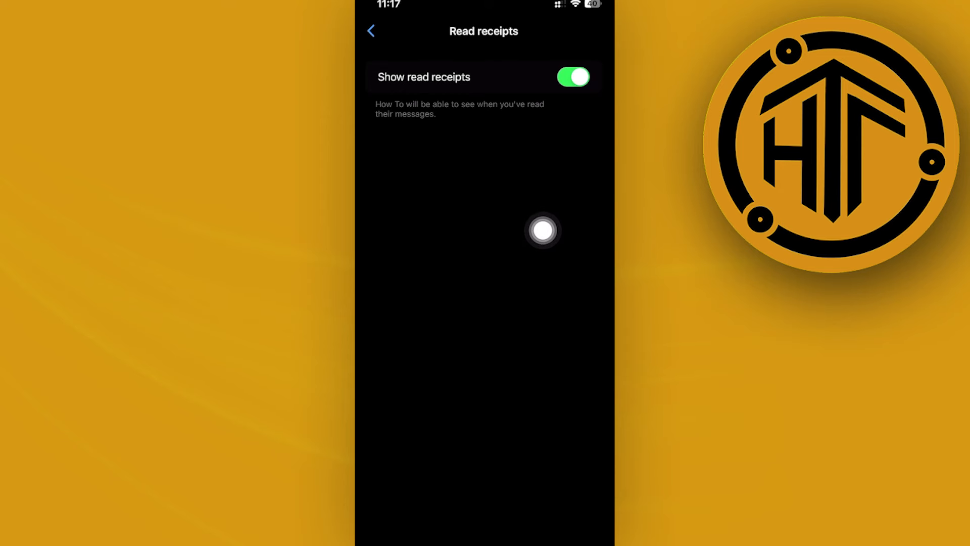
mouse_move(588, 133)
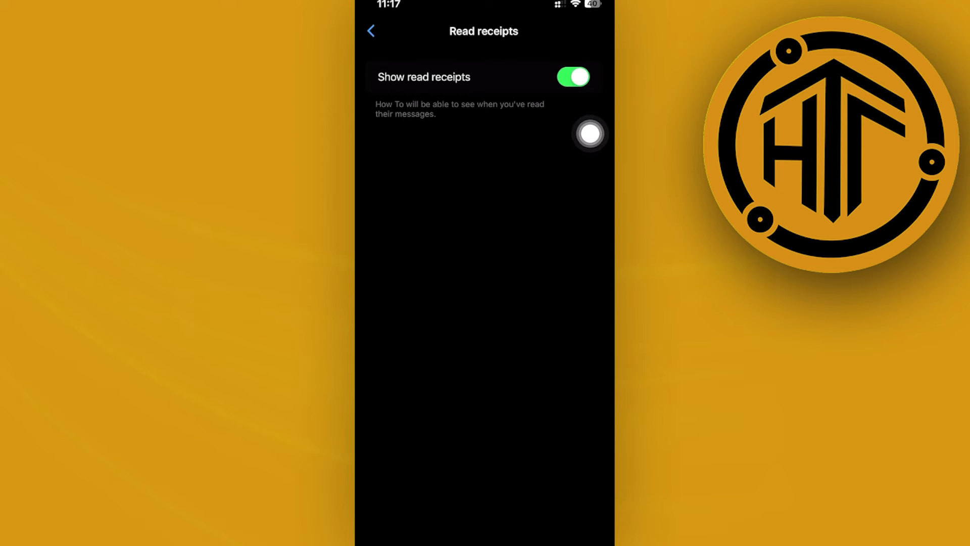